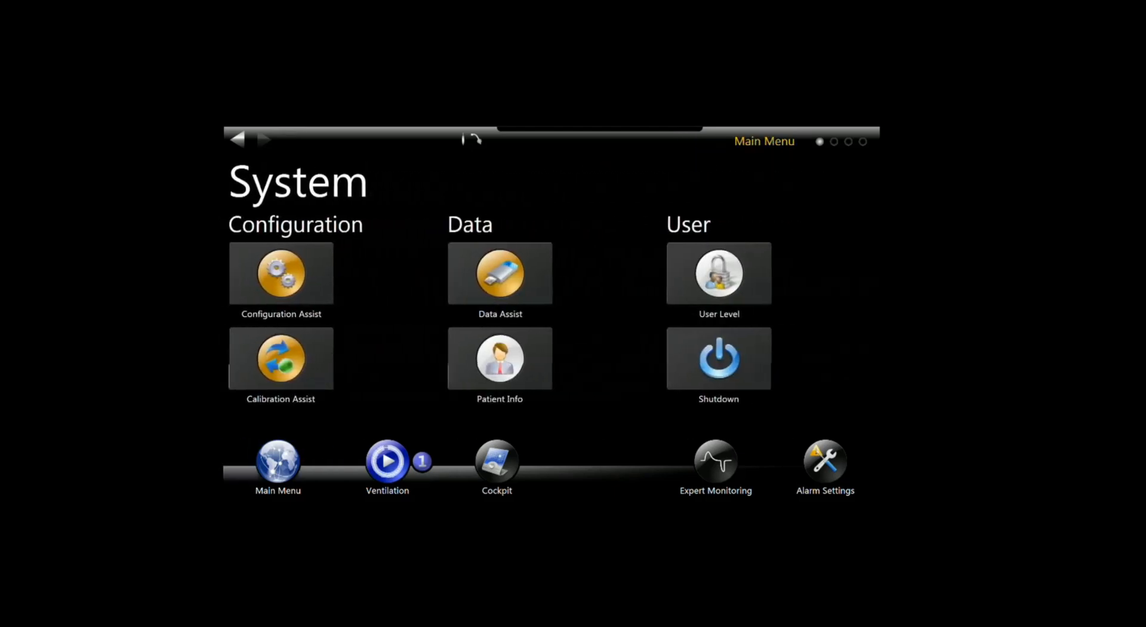
# - Bring up the CO2 / gas sensor zero calibration with its last successful calibration date
pyautogui.click(278, 358)
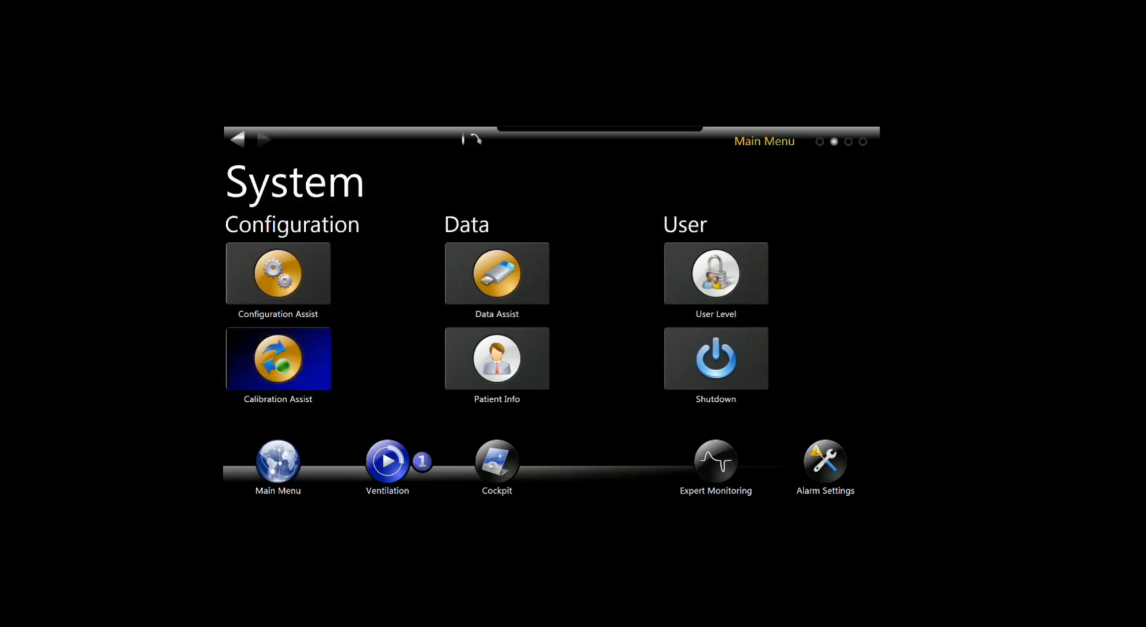
pyautogui.click(277, 357)
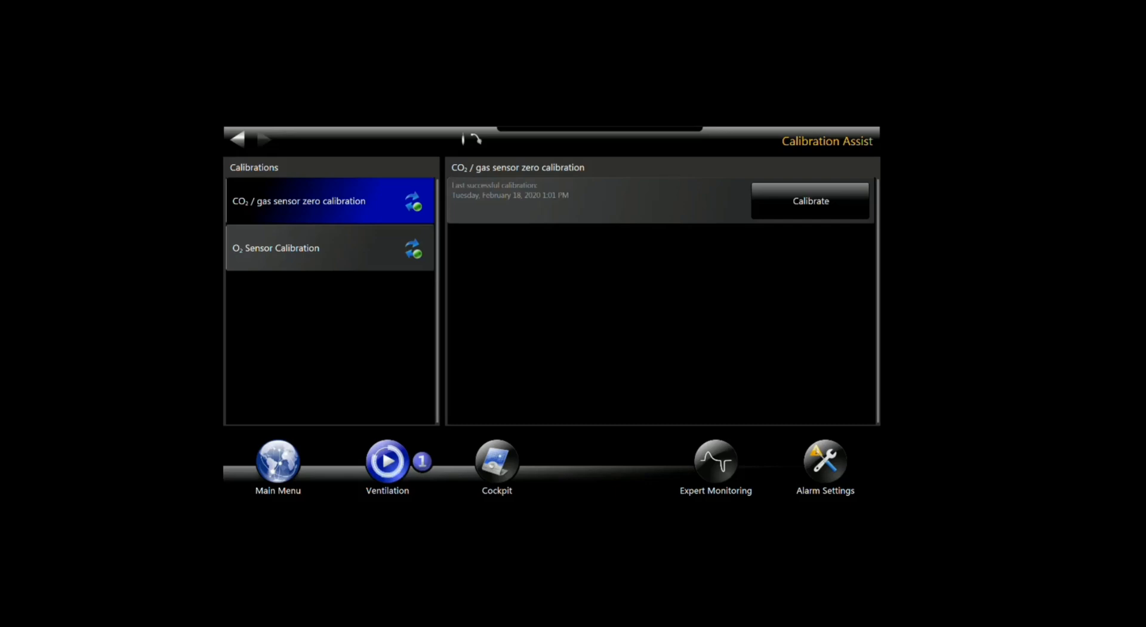
# - Run the CO2 / gas sensor zero calibration until it reports finished with a new timestamp
pyautogui.click(810, 200)
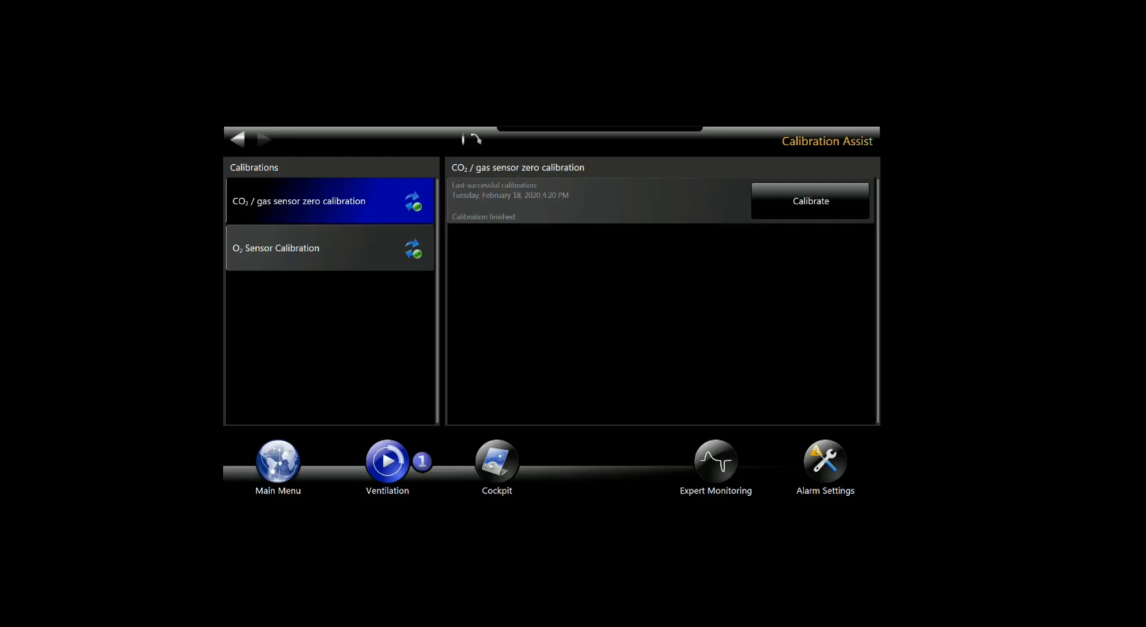
# - Enable CO2 alarming in Configuration Assist's Alarming settings from the main menu
pyautogui.click(277, 460)
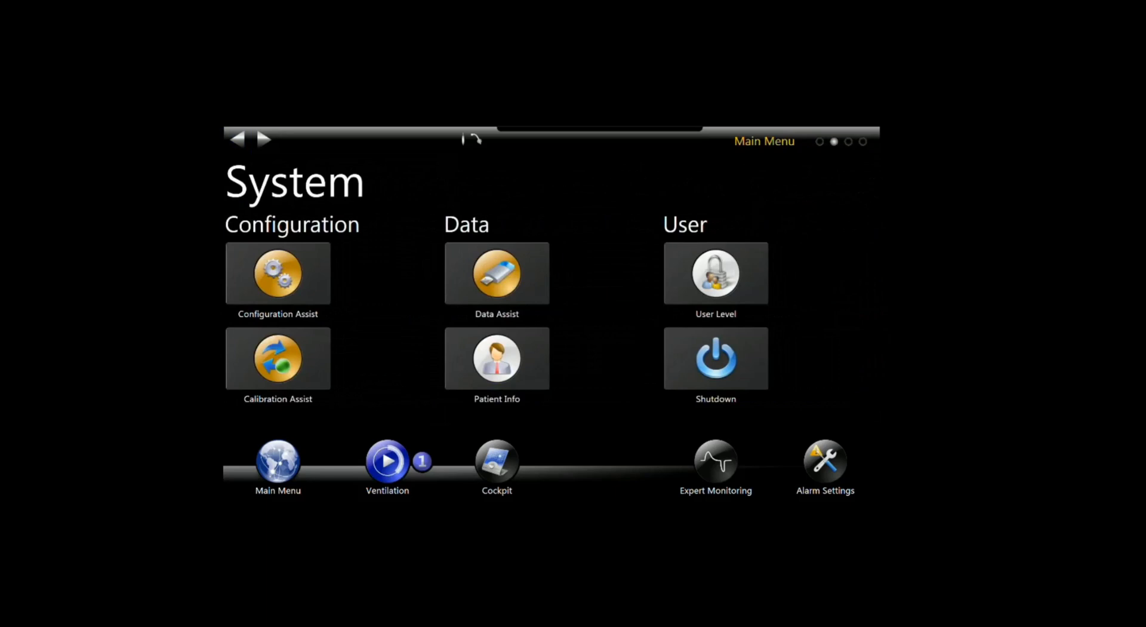
pyautogui.click(277, 273)
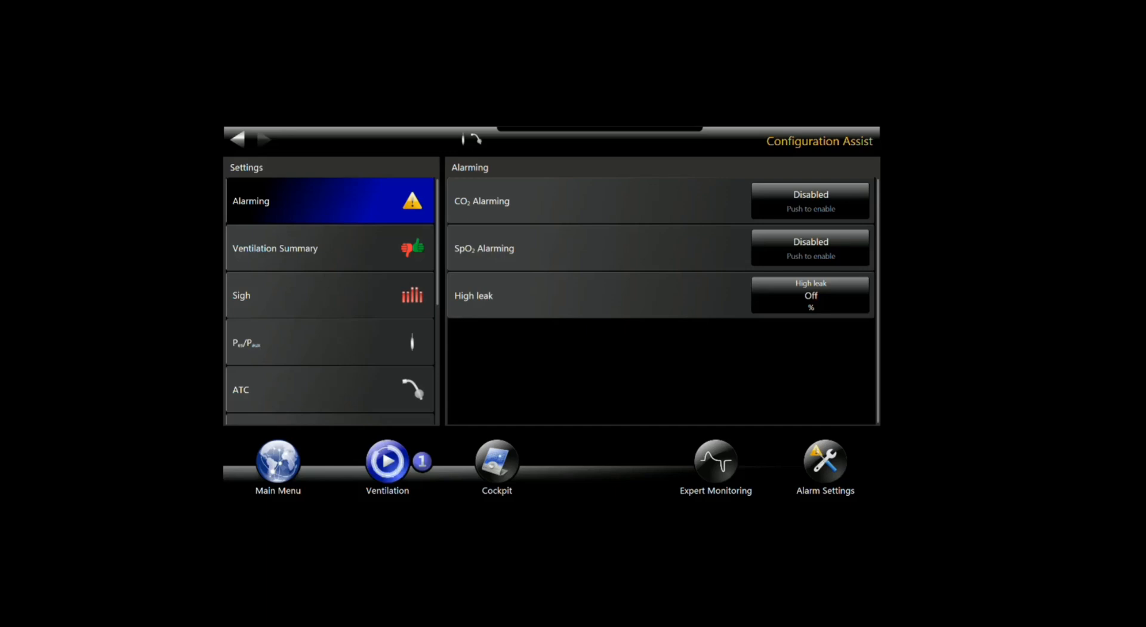
pyautogui.click(810, 200)
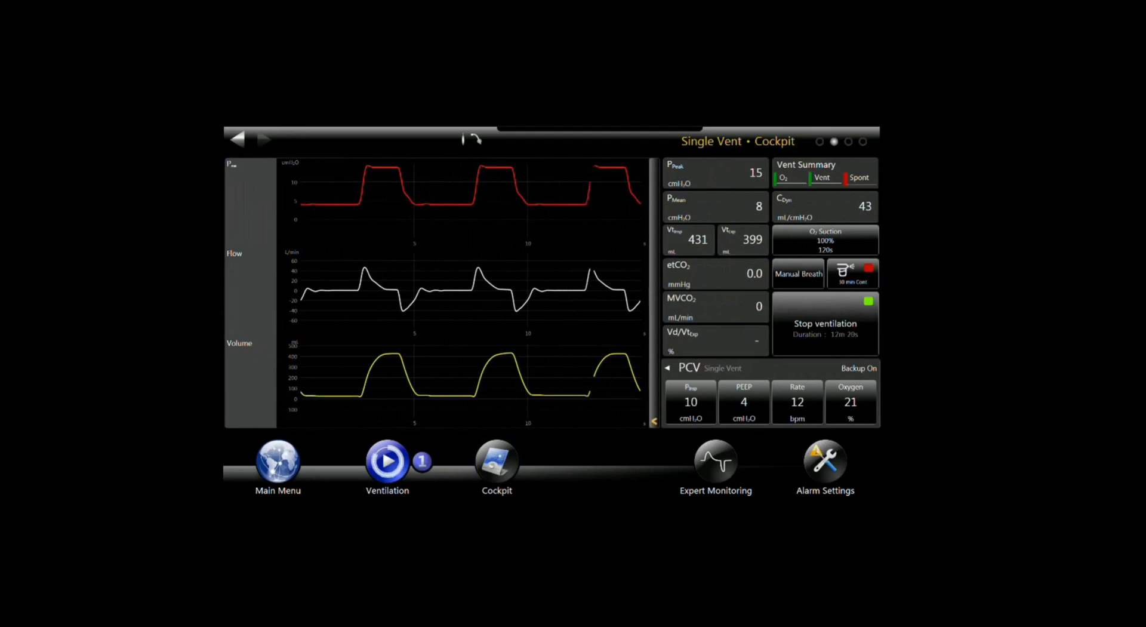
# - Lower the etCO2 low alarm limit from 30.0 to 0.38 mmHg and apply it
pyautogui.click(825, 461)
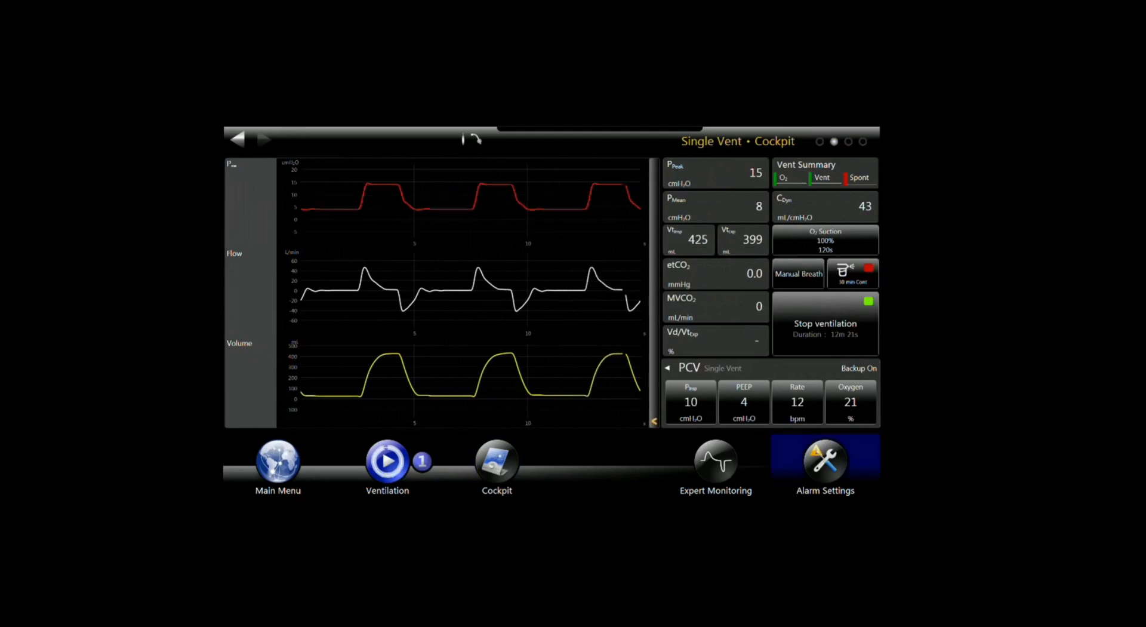
pyautogui.click(825, 464)
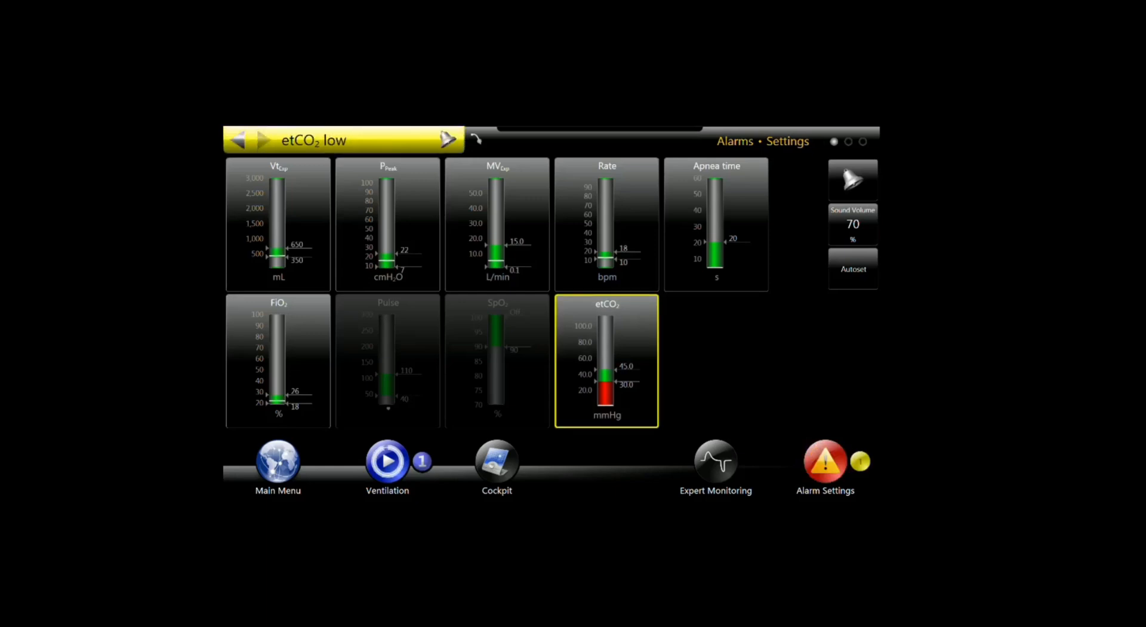
pyautogui.click(606, 362)
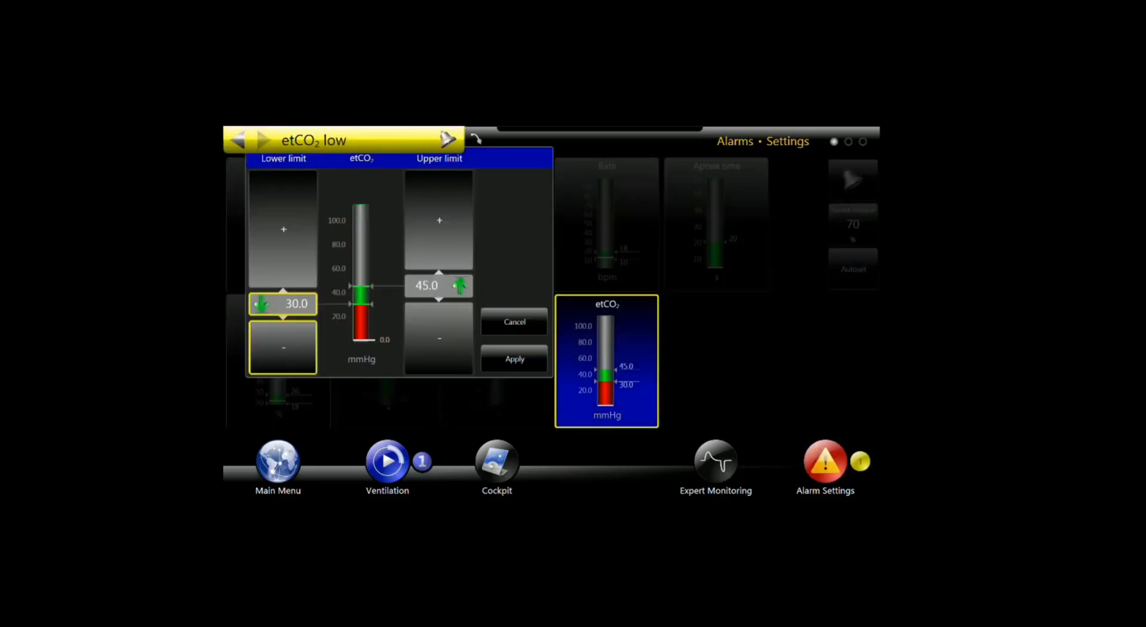
pyautogui.click(283, 348)
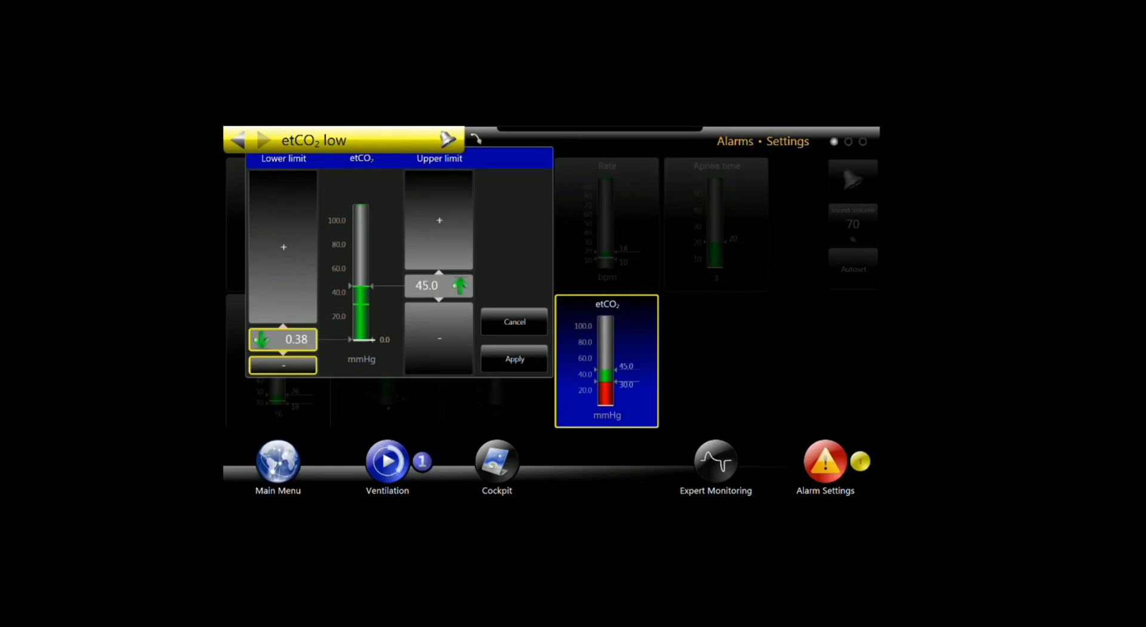
pyautogui.click(513, 359)
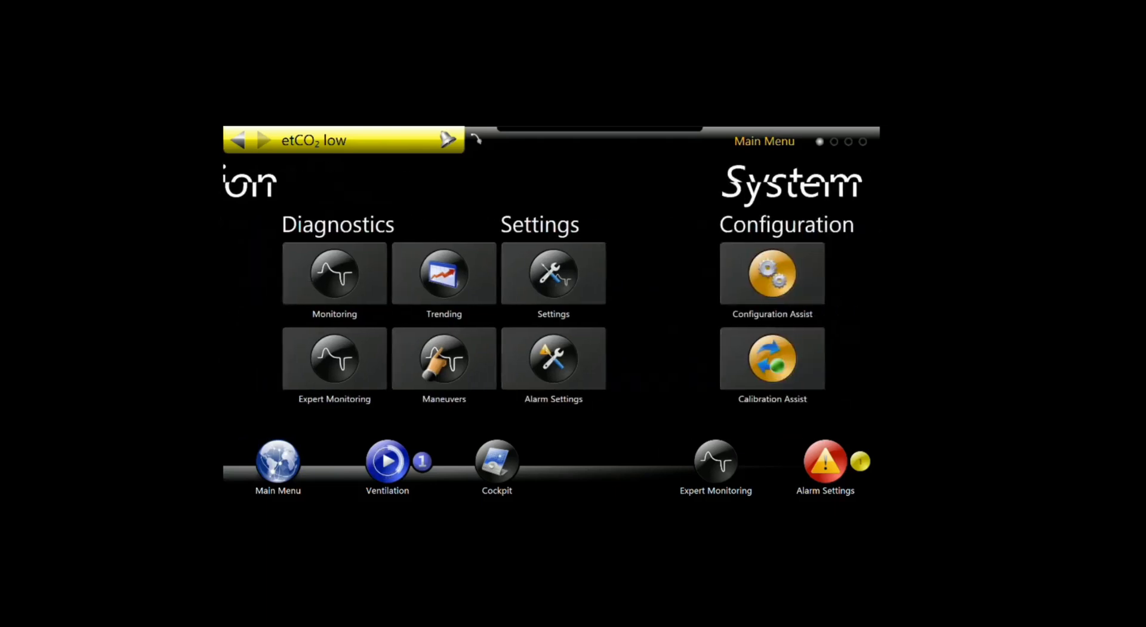
# - Disable CO2 alarming in Configuration Assist so the etCO2 limits become inactive
pyautogui.click(771, 274)
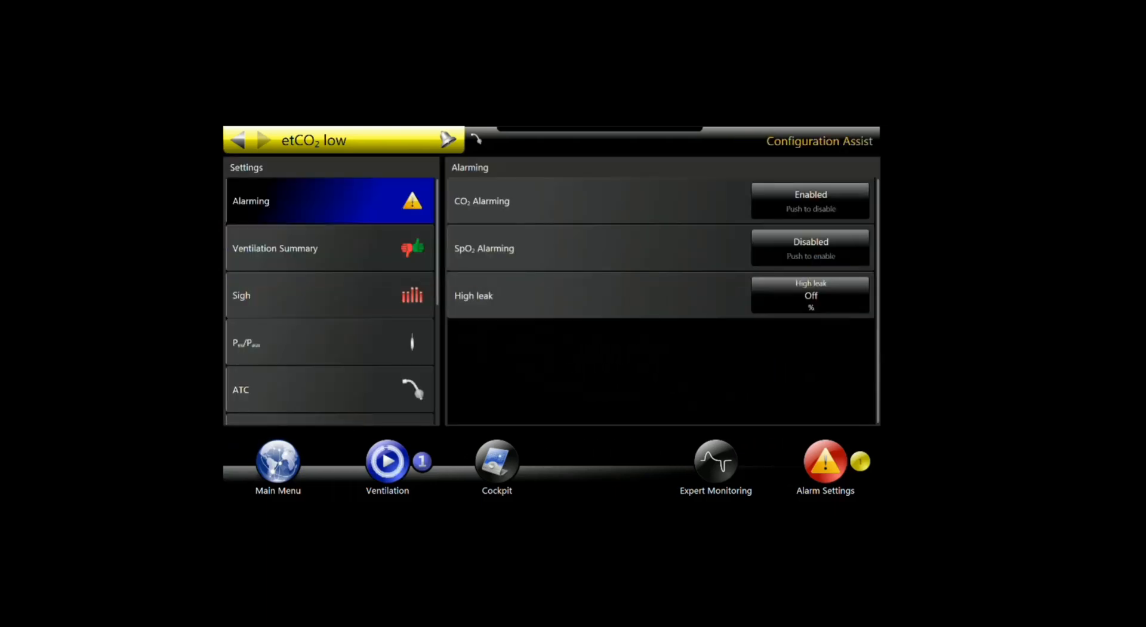
pyautogui.click(809, 200)
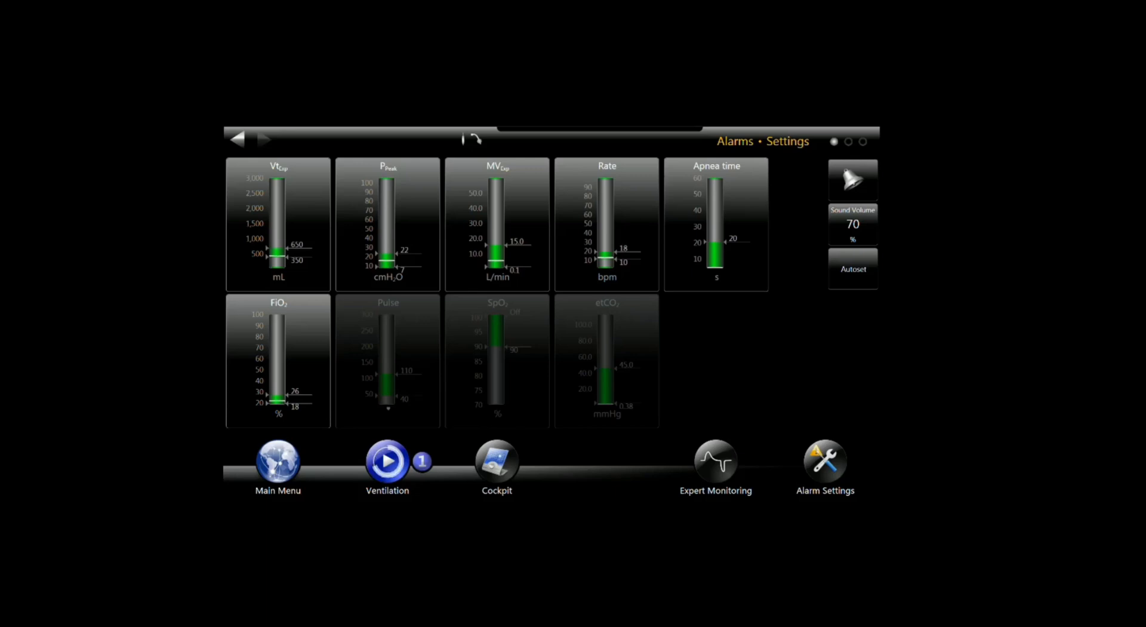
# - Re-enable CO2 alarming in Configuration Assist's Alarming settings from the main menu
pyautogui.click(387, 460)
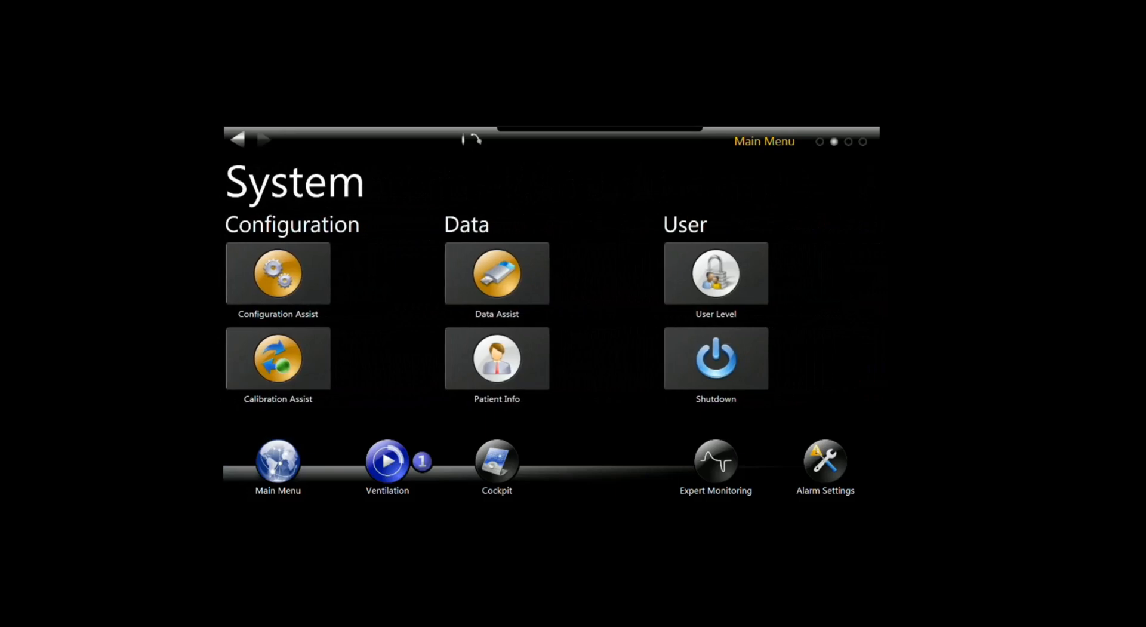
pyautogui.click(277, 272)
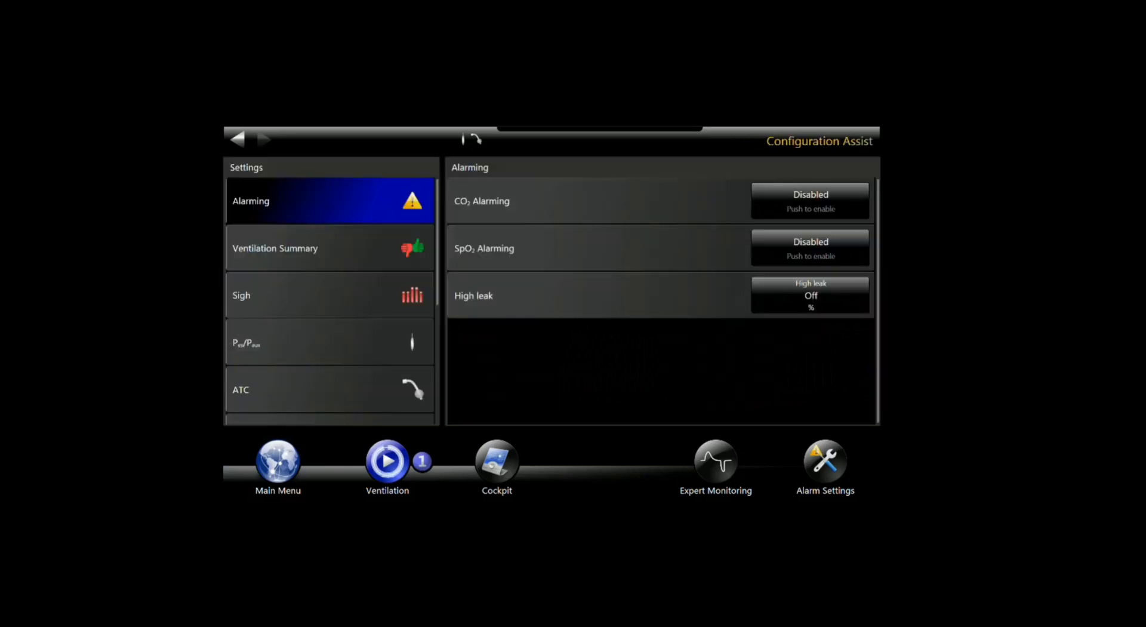
pyautogui.click(810, 200)
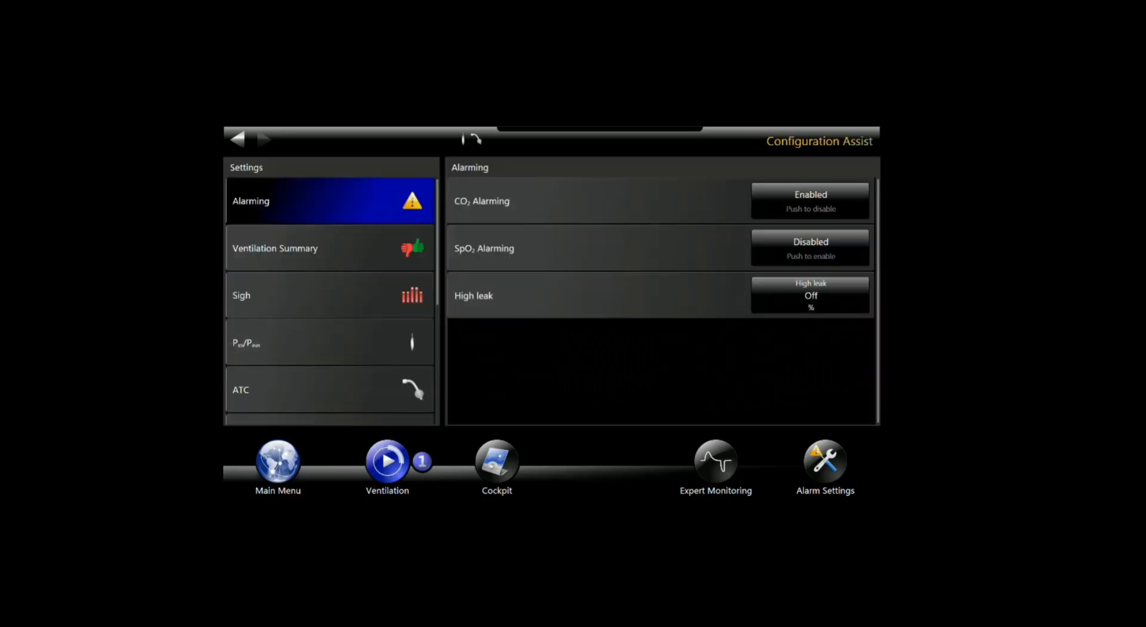